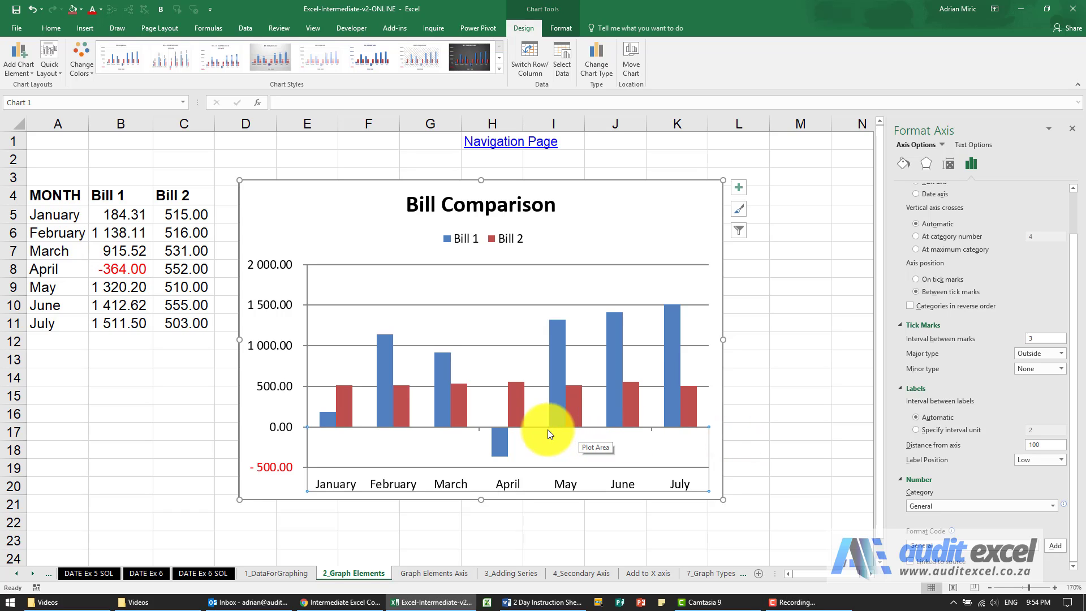
mouse_move(389, 359)
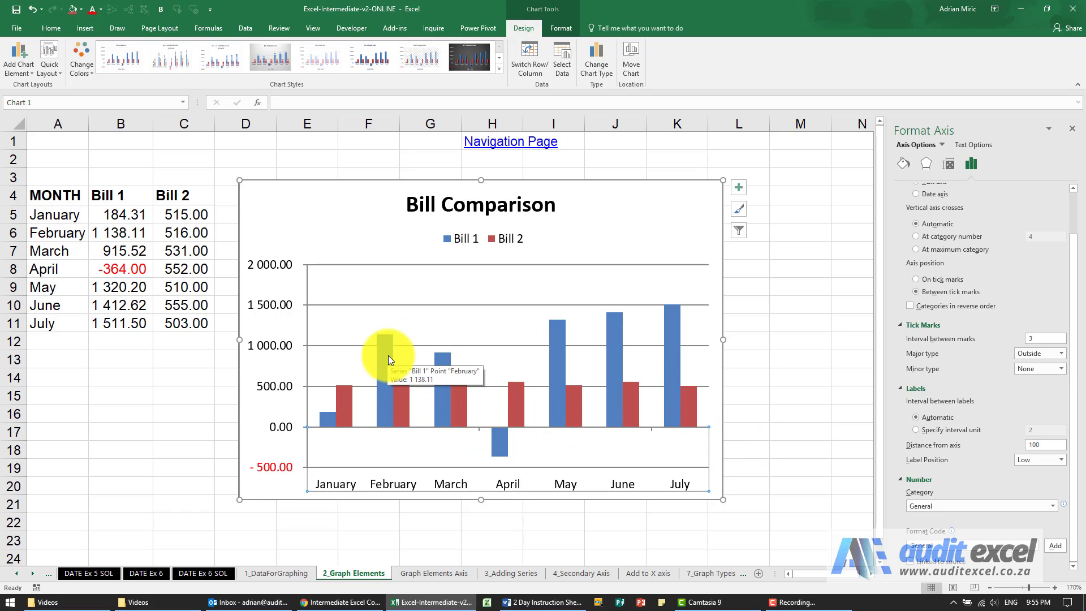
mouse_move(384, 362)
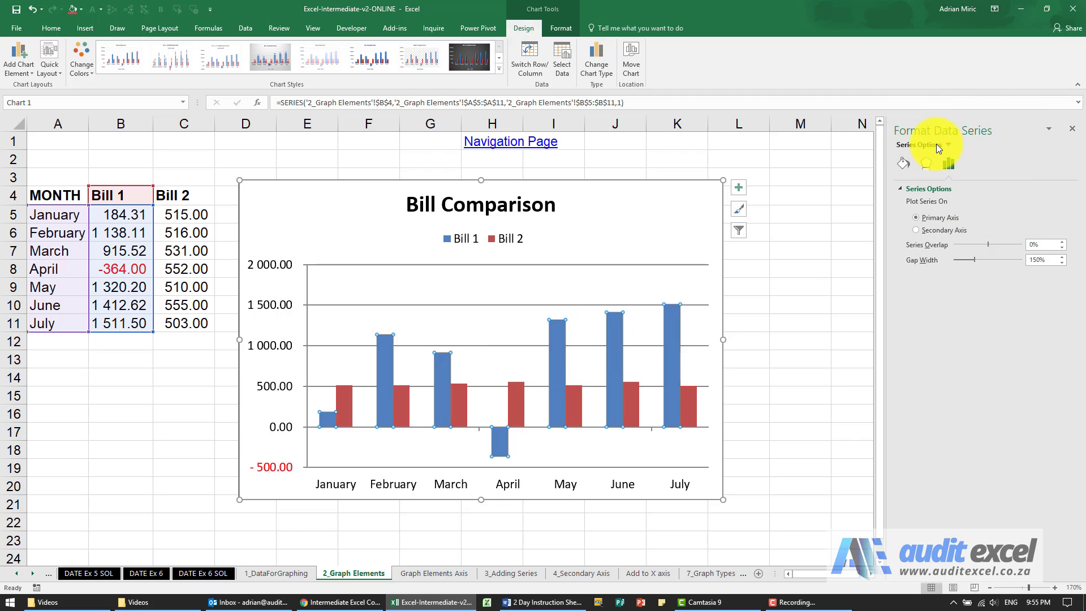
mouse_move(634, 339)
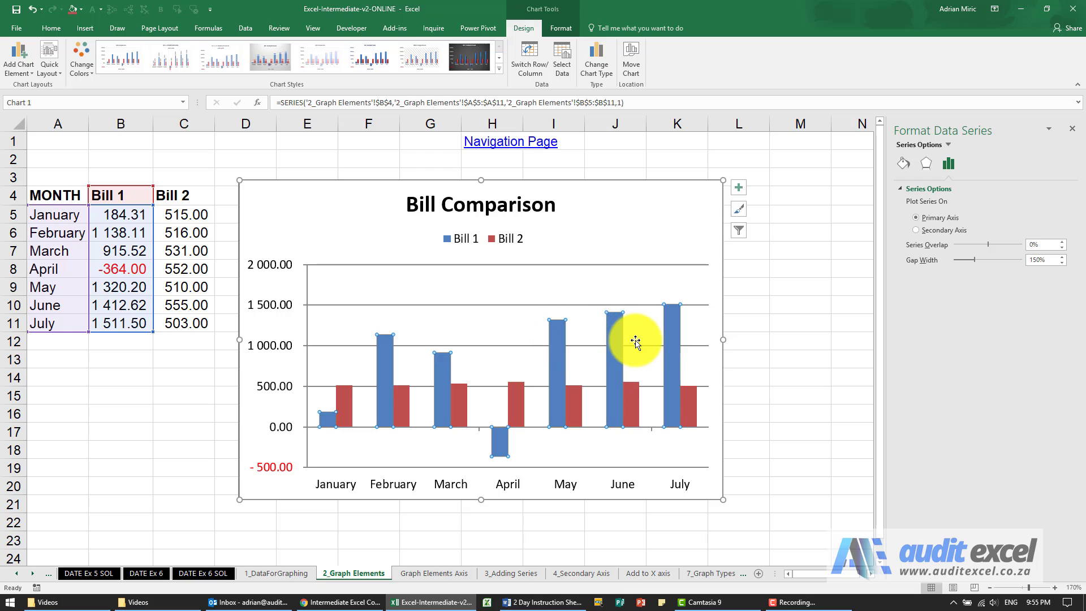
Select the Bill 2 bars so the Format Data Series pane shows Series Options.
left_click(459, 407)
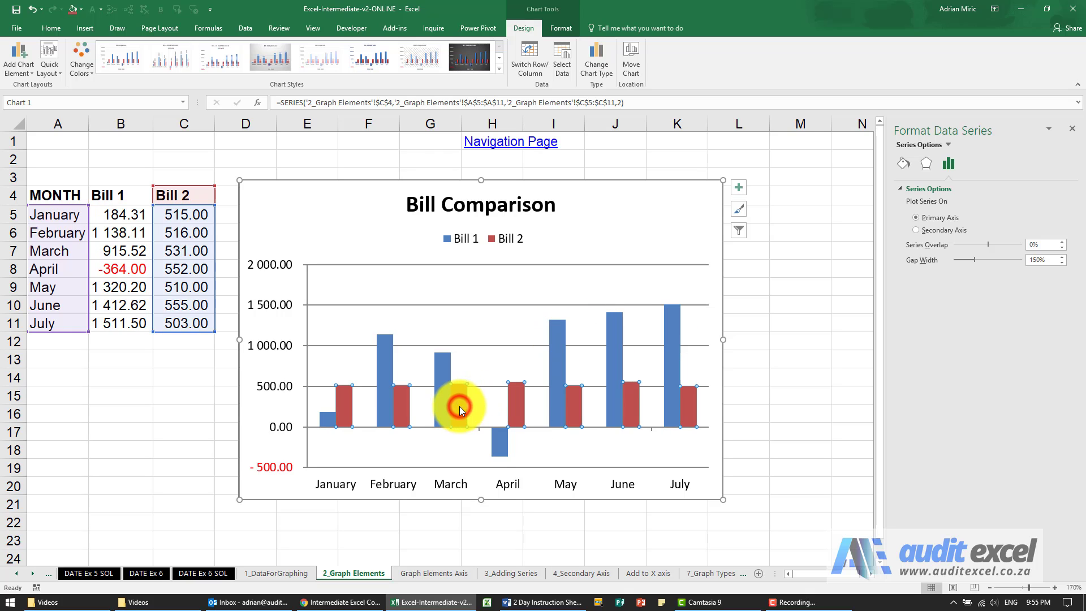
mouse_move(398, 353)
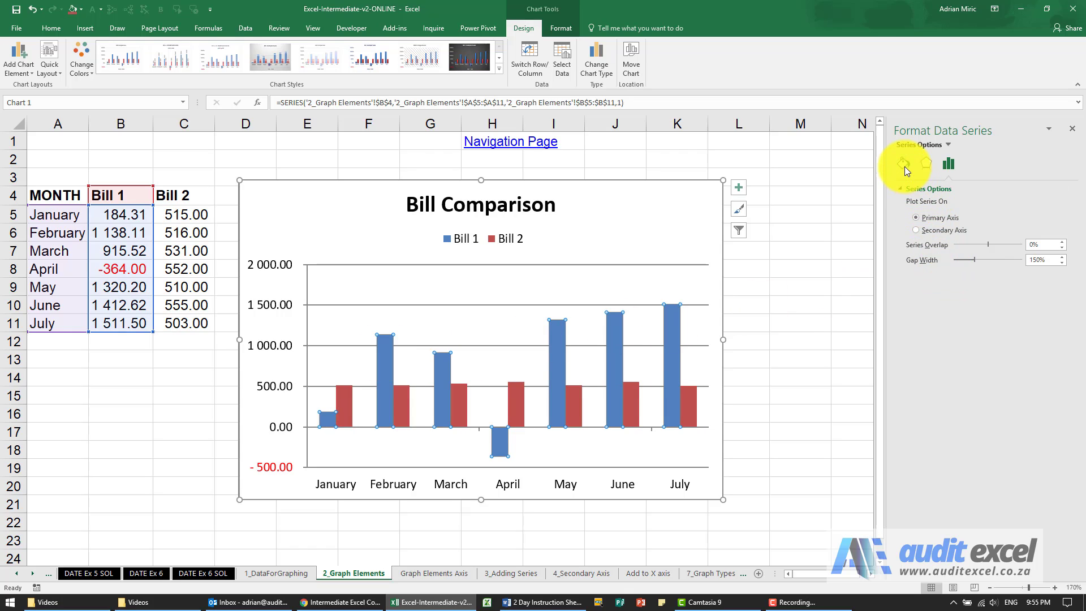
left_click(903, 163)
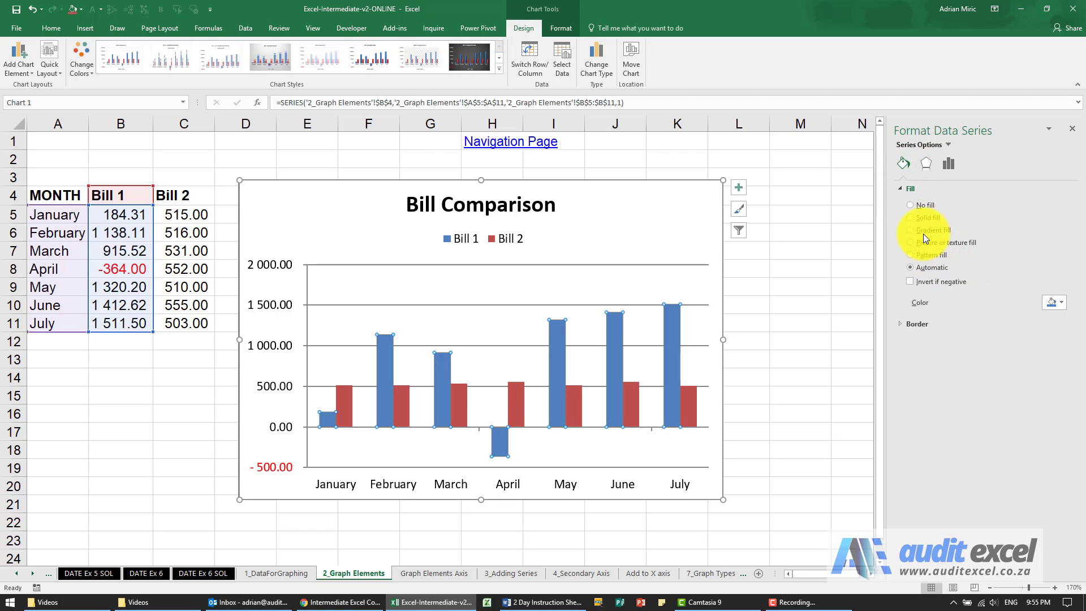
left_click(910, 230)
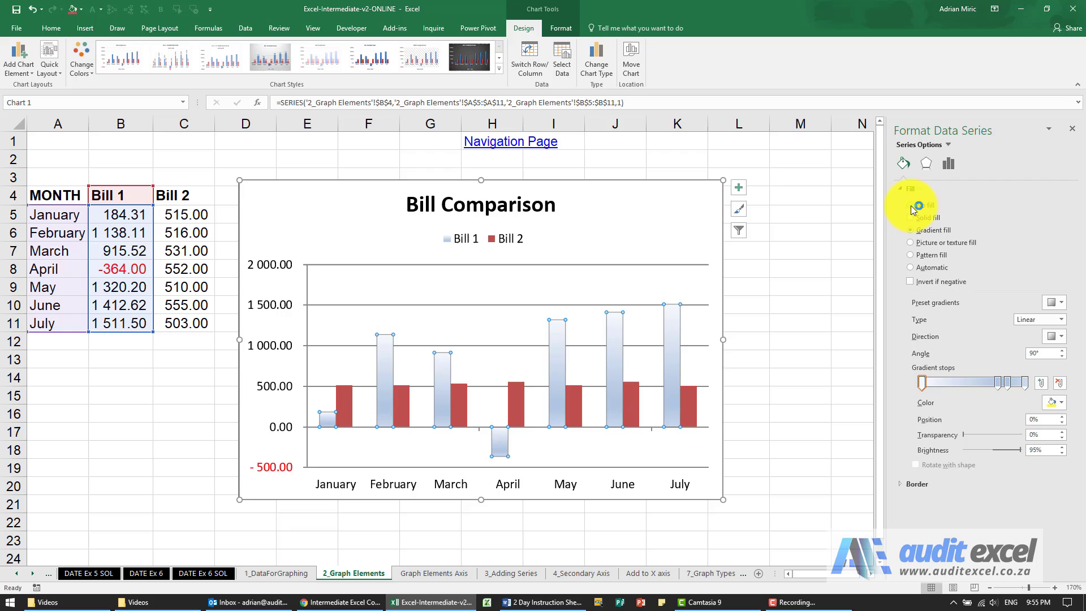
left_click(910, 205)
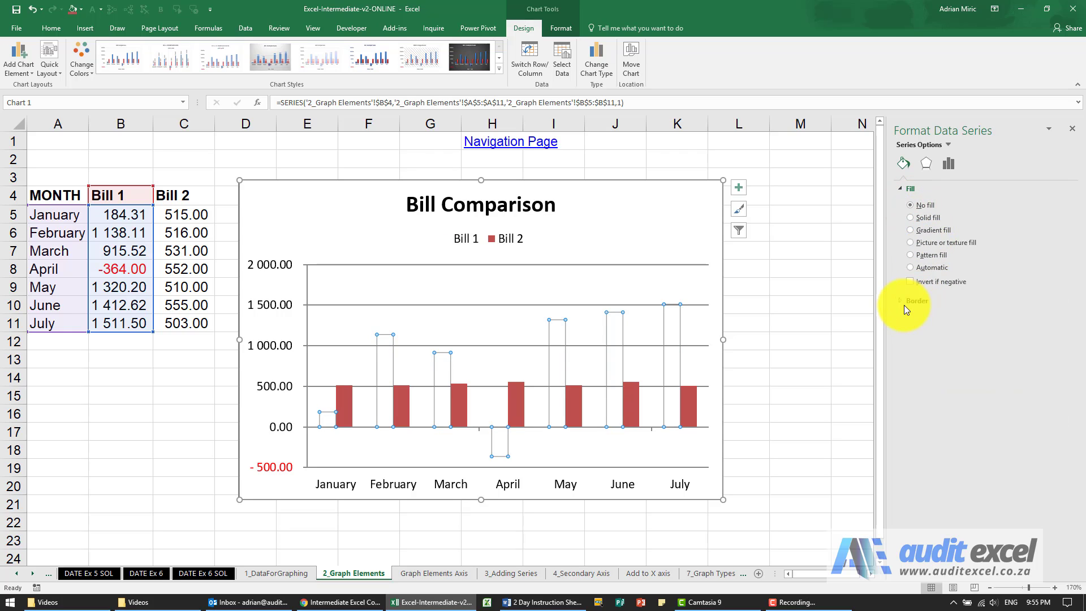
left_click(917, 300)
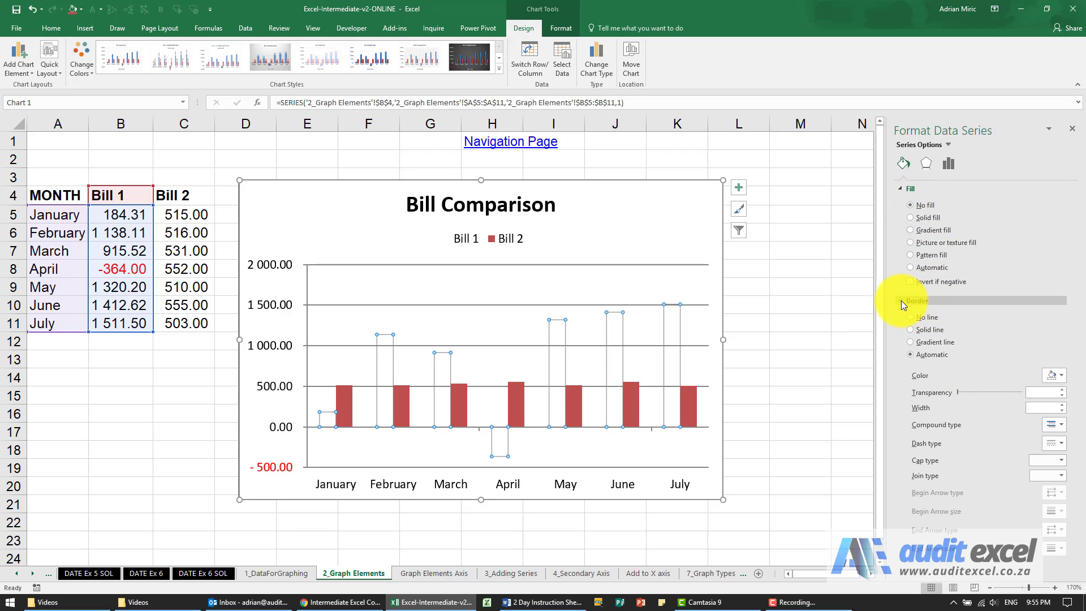
left_click(924, 163)
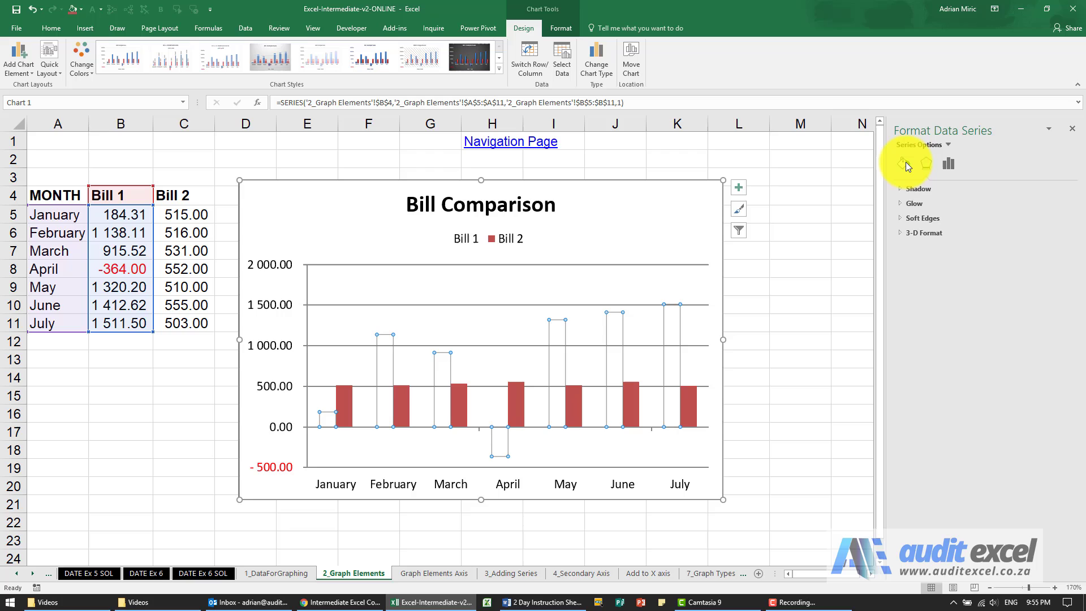
left_click(902, 163)
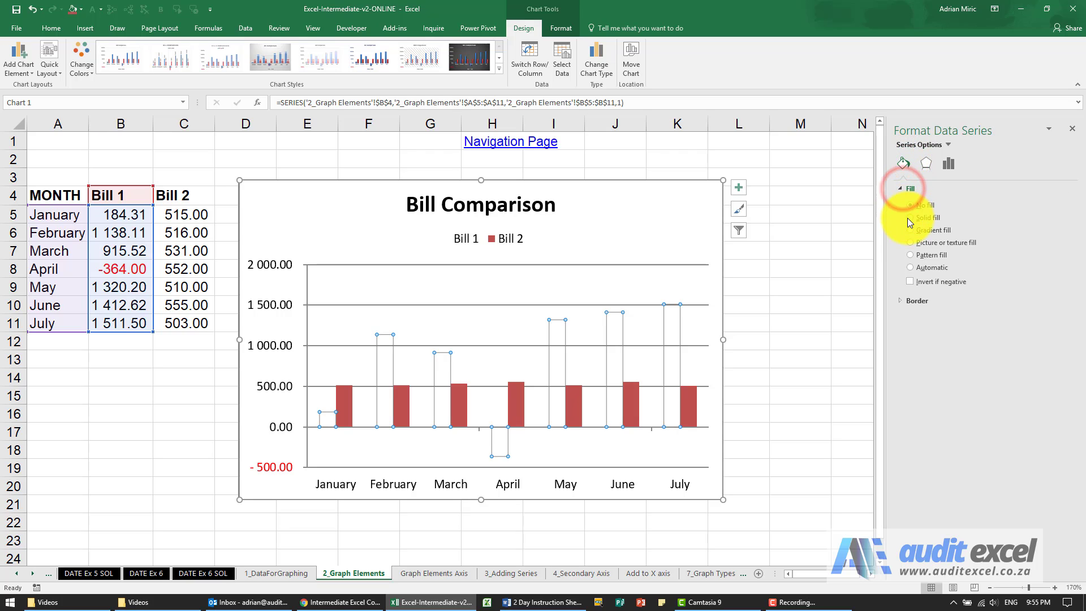
left_click(909, 267)
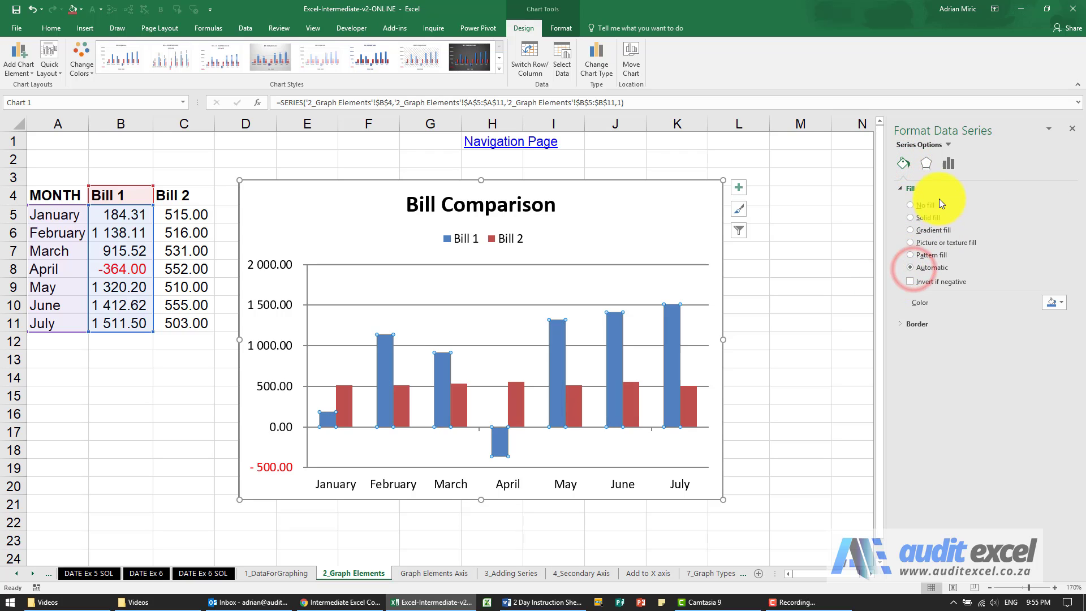
left_click(947, 162)
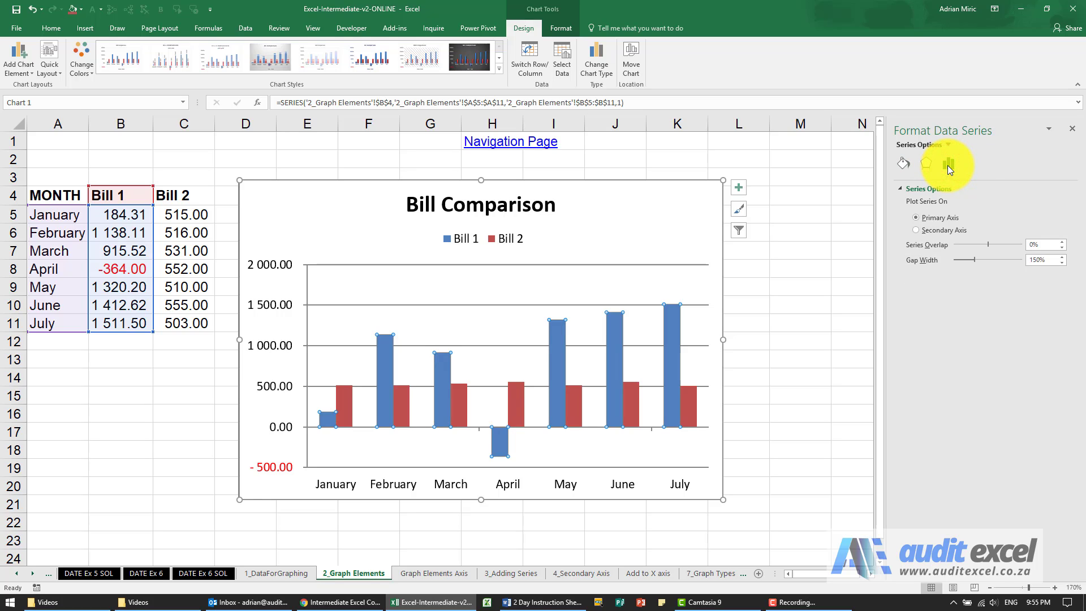
mouse_move(949, 211)
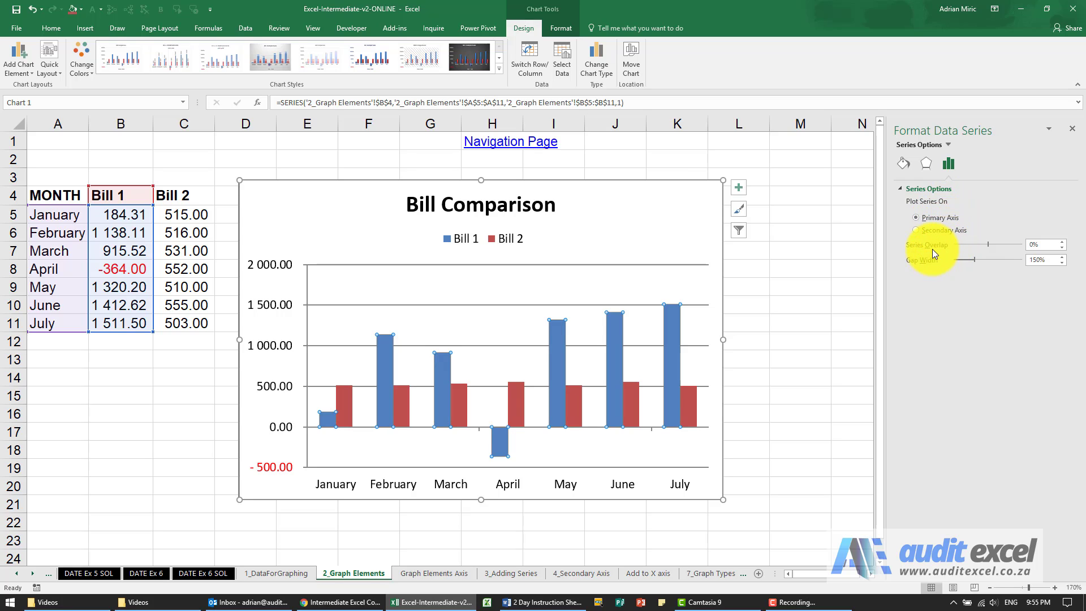
mouse_move(917, 255)
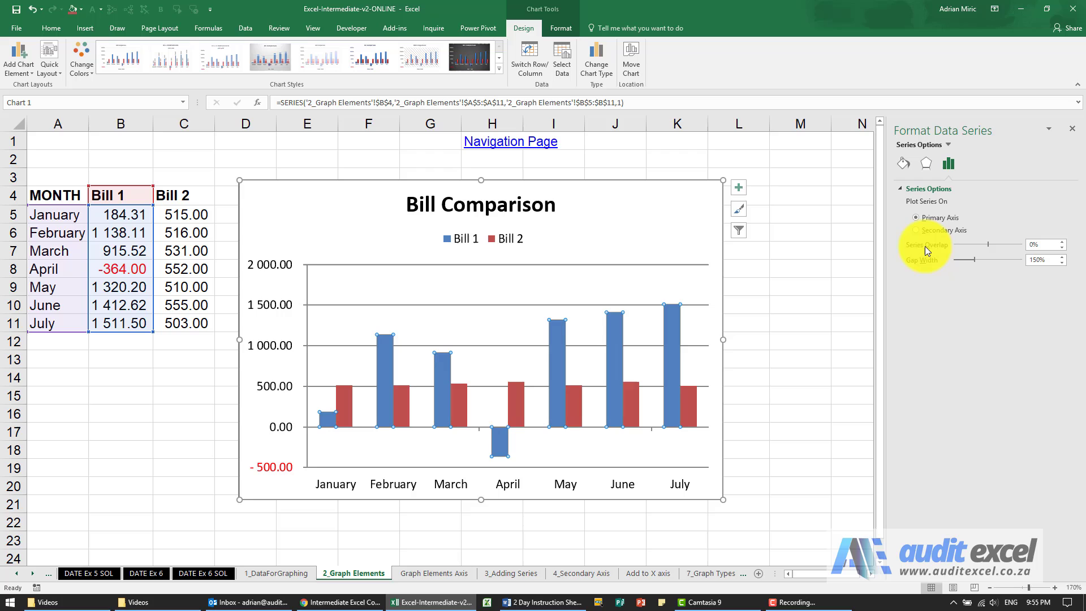
mouse_move(445, 421)
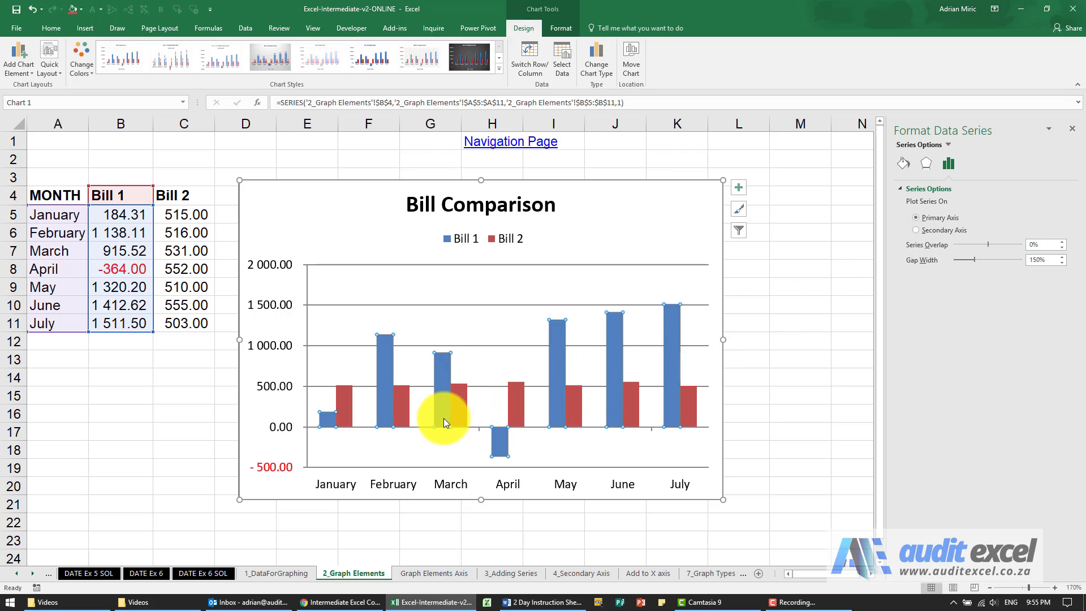
mouse_move(495, 400)
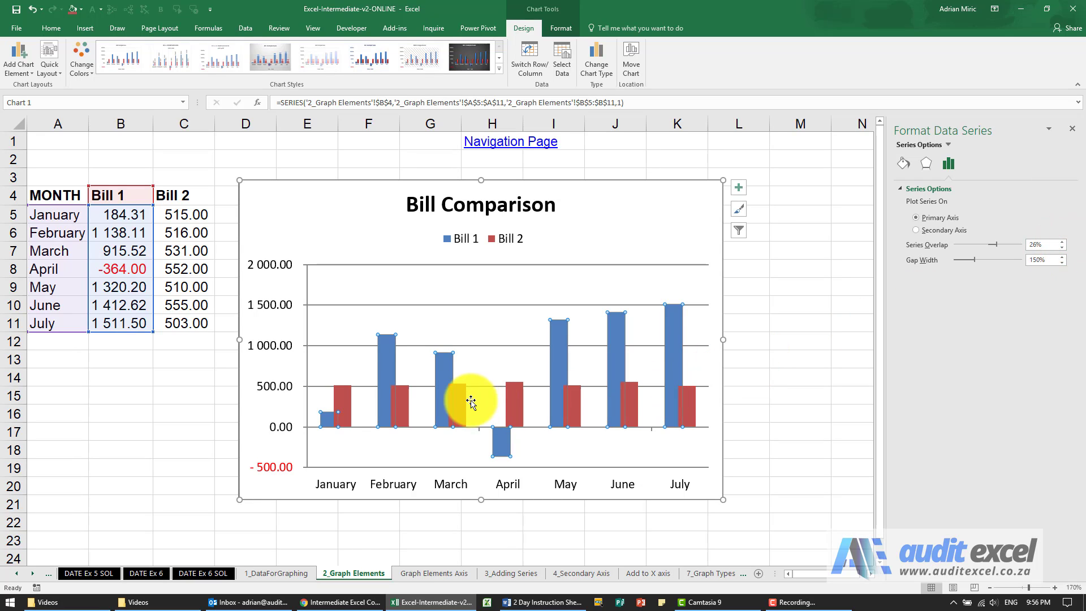
mouse_move(457, 402)
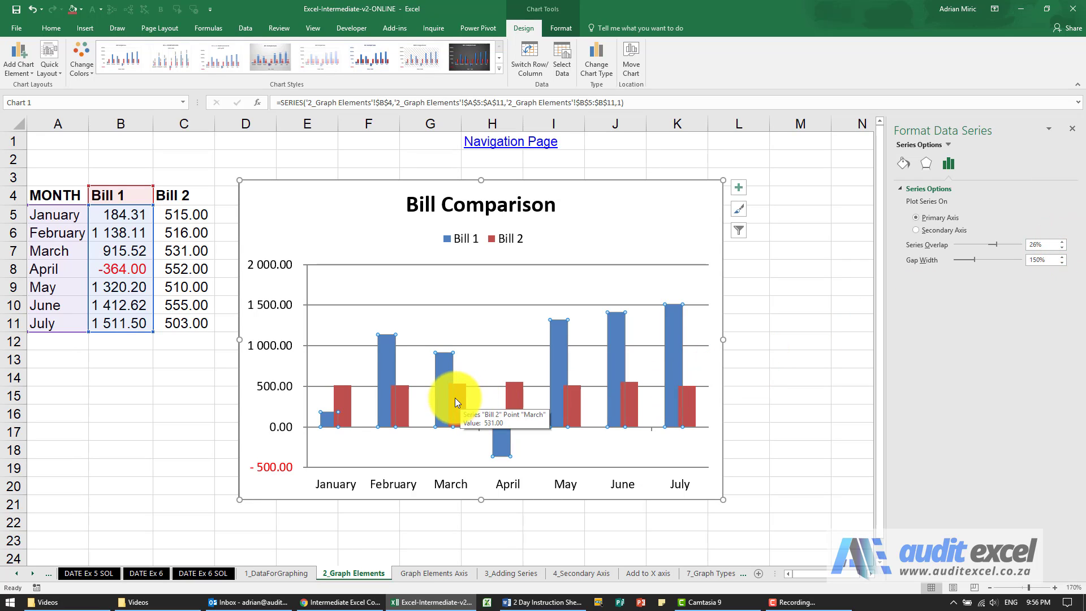
mouse_move(997, 244)
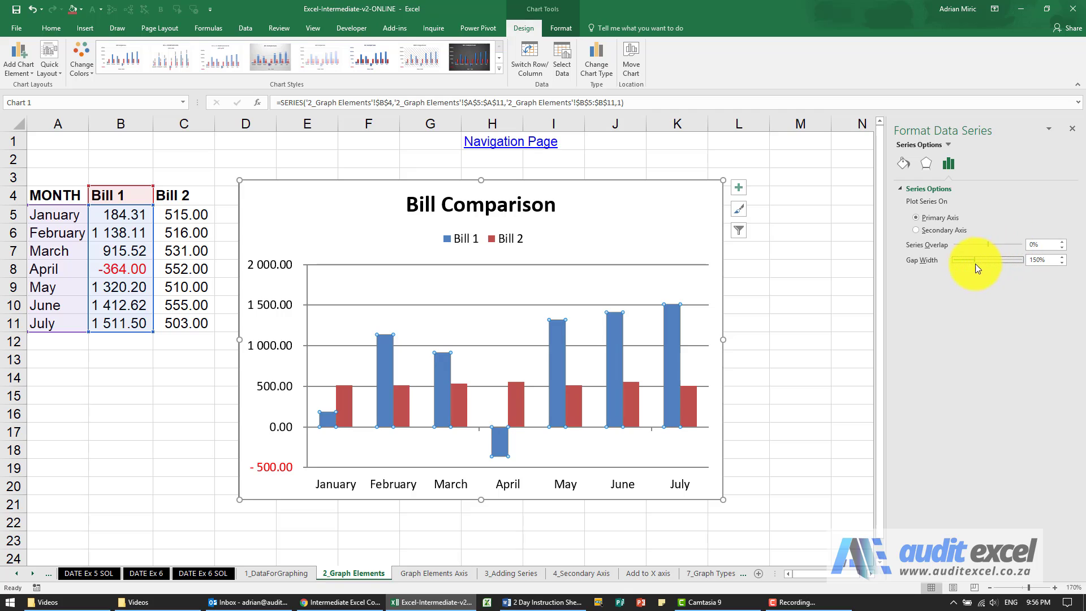
mouse_move(541, 430)
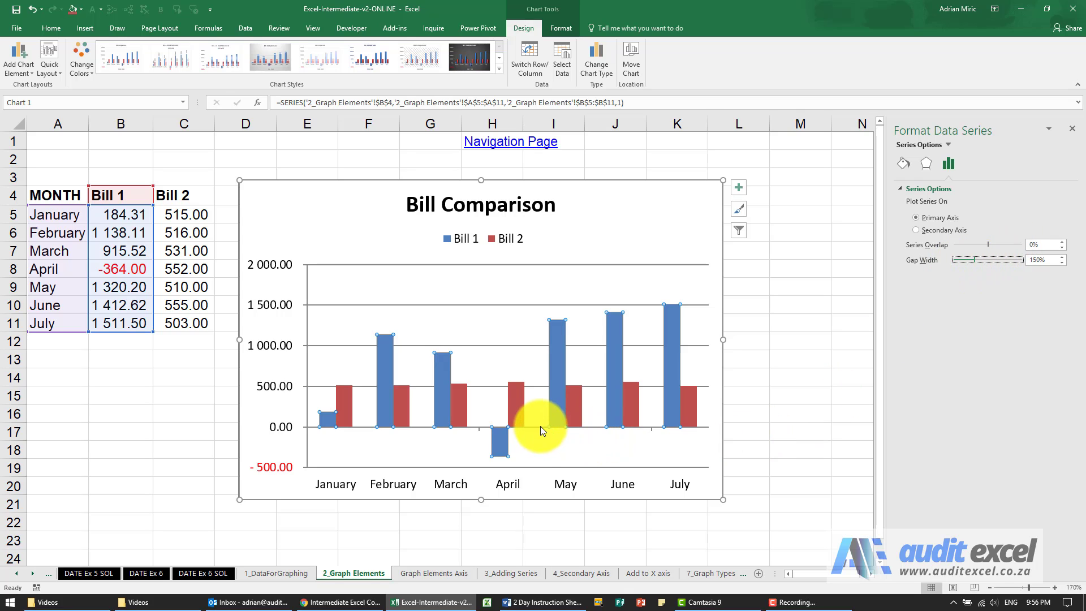
mouse_move(499, 489)
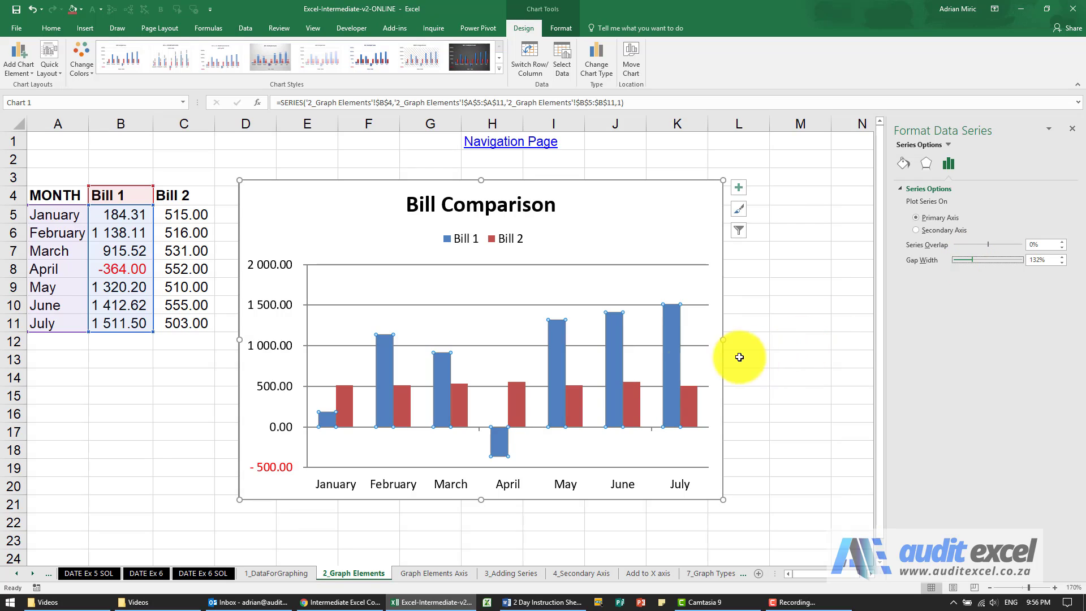
mouse_move(527, 412)
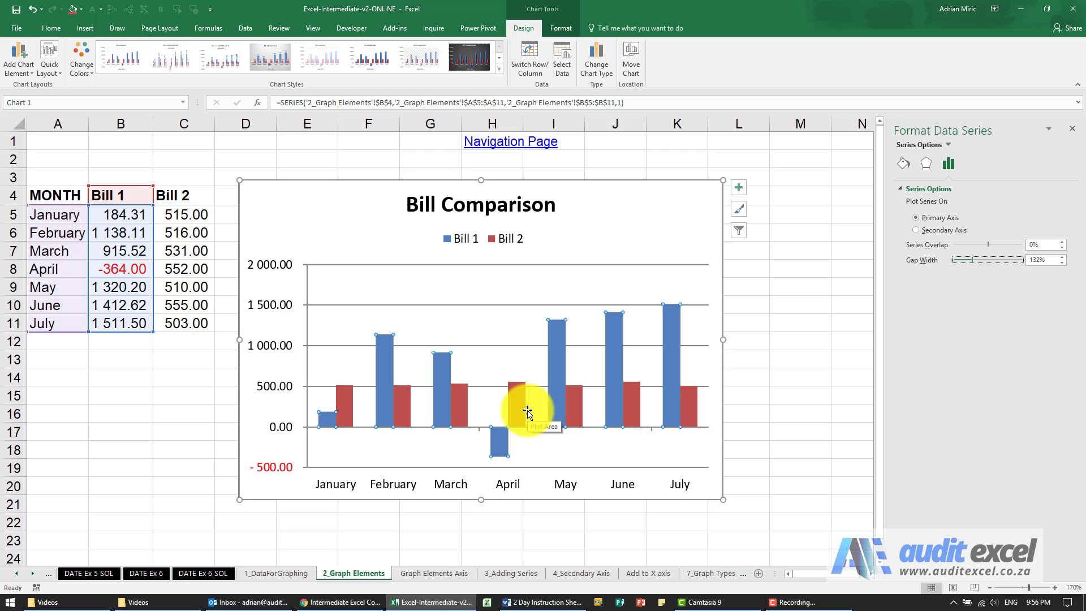
mouse_move(889, 306)
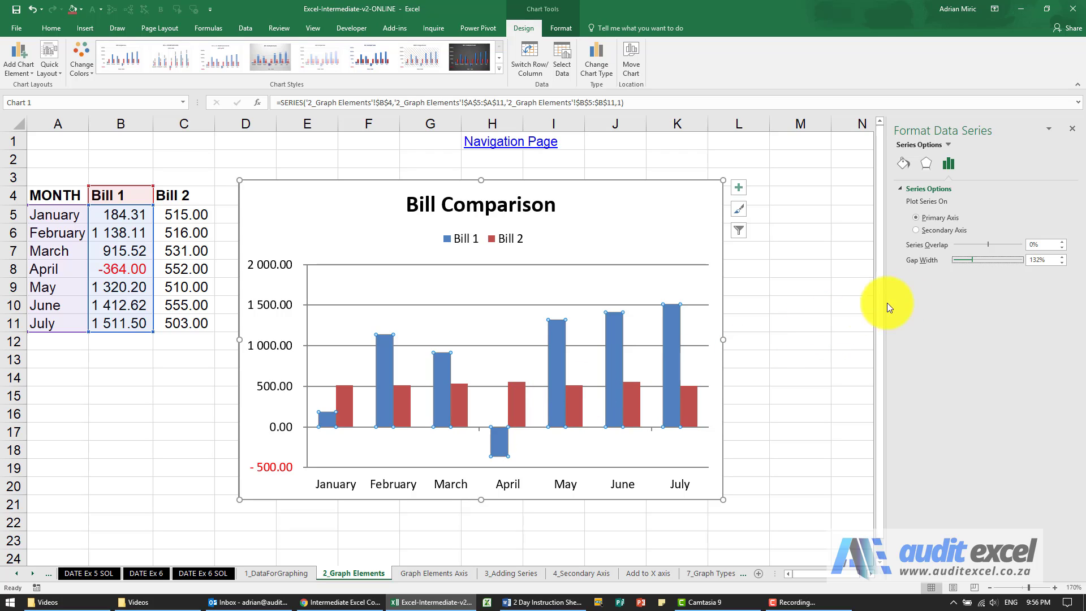
mouse_move(513, 398)
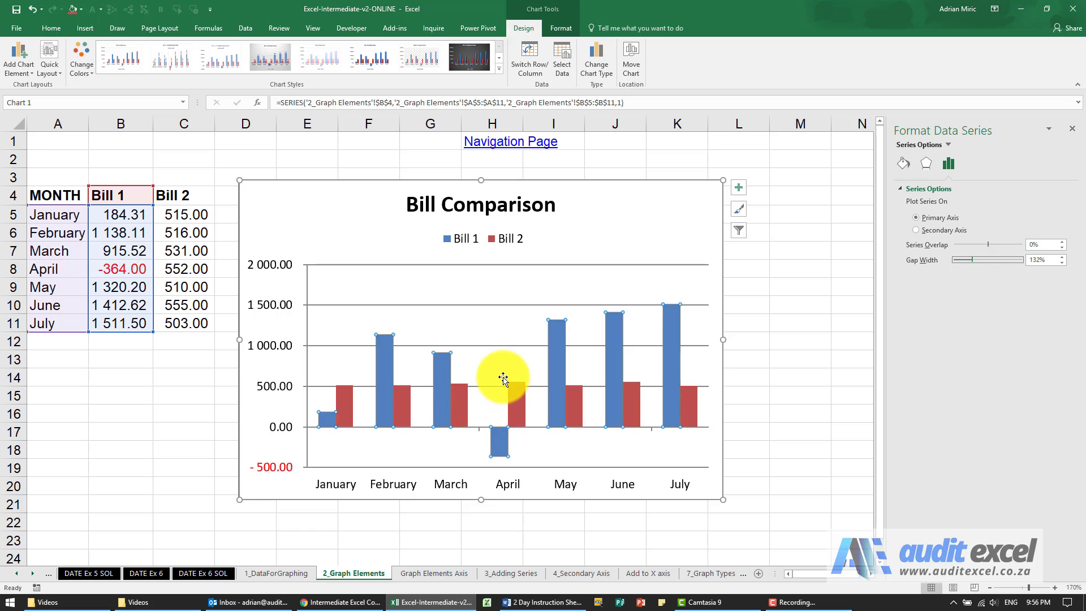
mouse_move(616, 356)
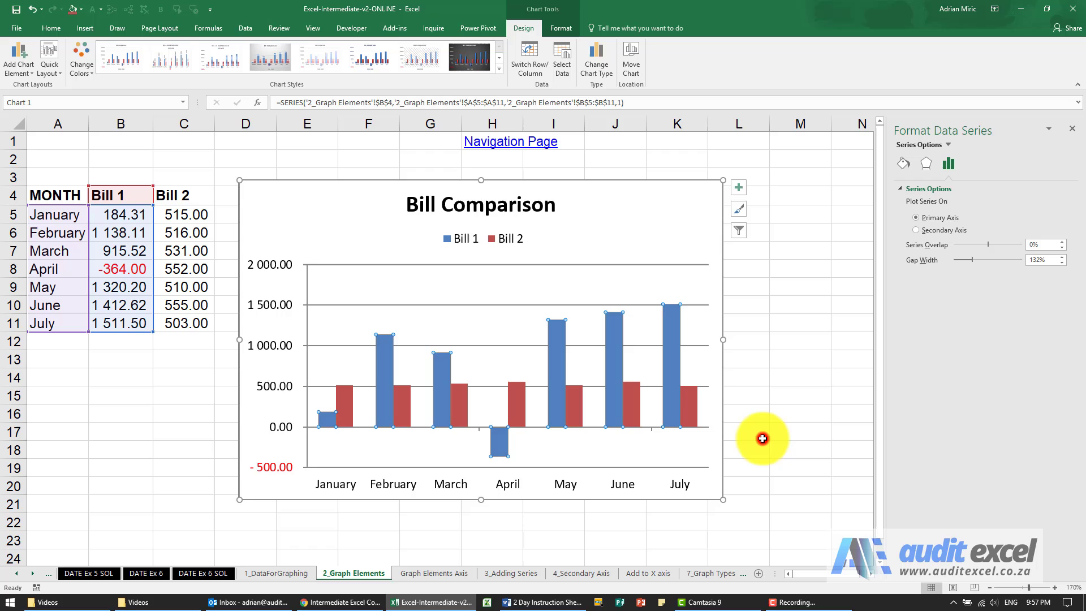
mouse_move(727, 401)
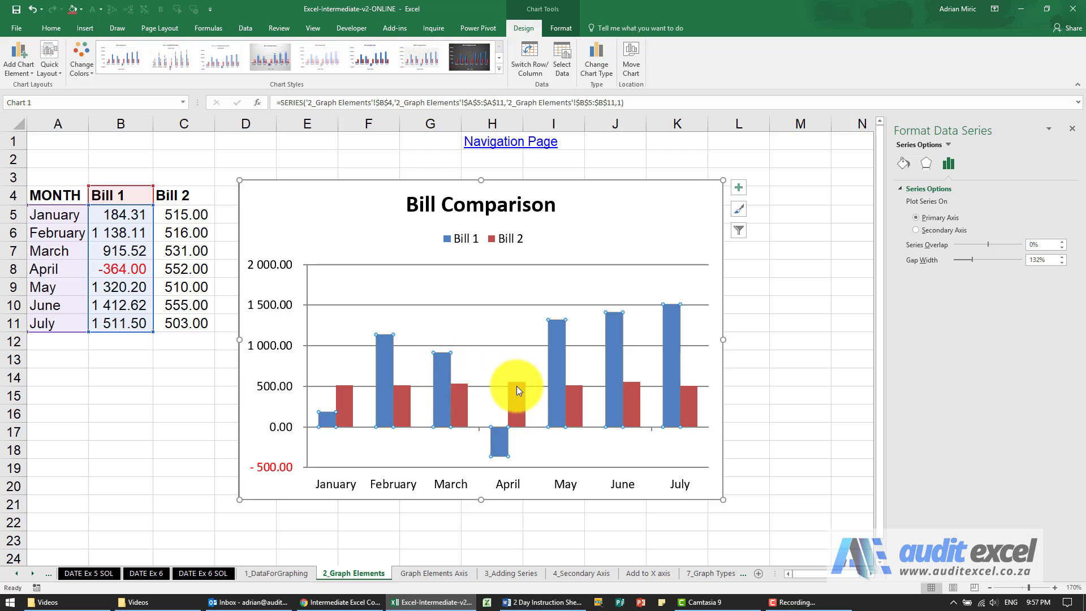
mouse_move(372, 366)
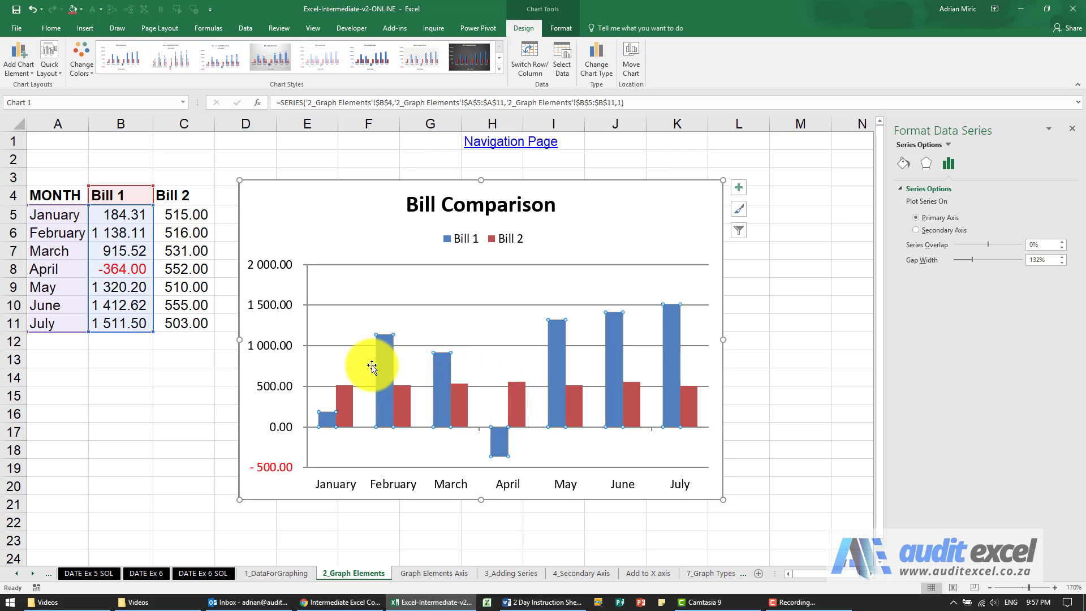
mouse_move(599, 326)
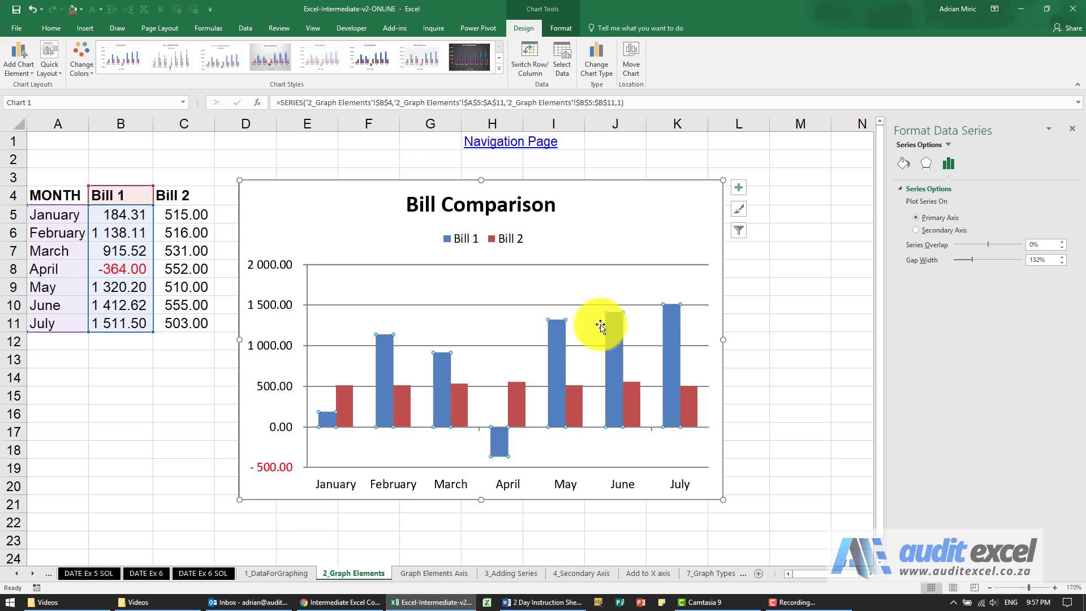
mouse_move(499, 447)
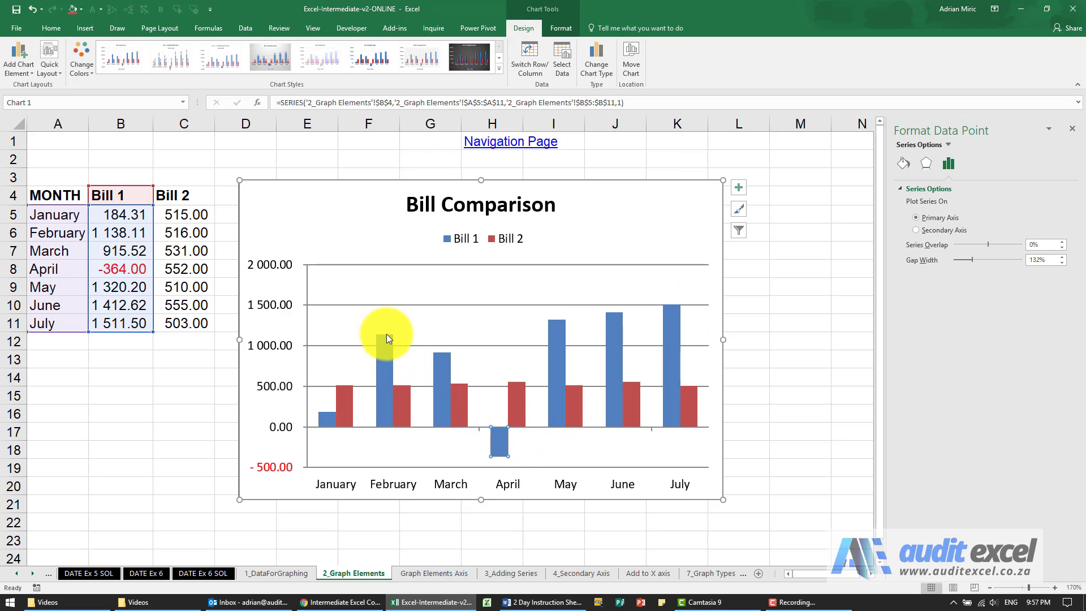
mouse_move(516, 406)
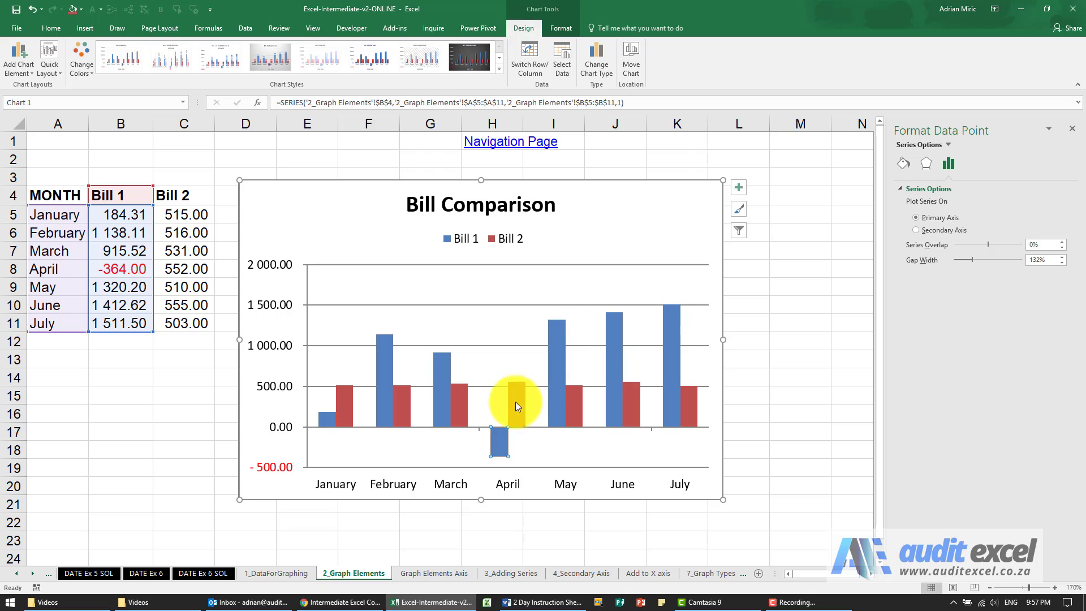
mouse_move(903, 166)
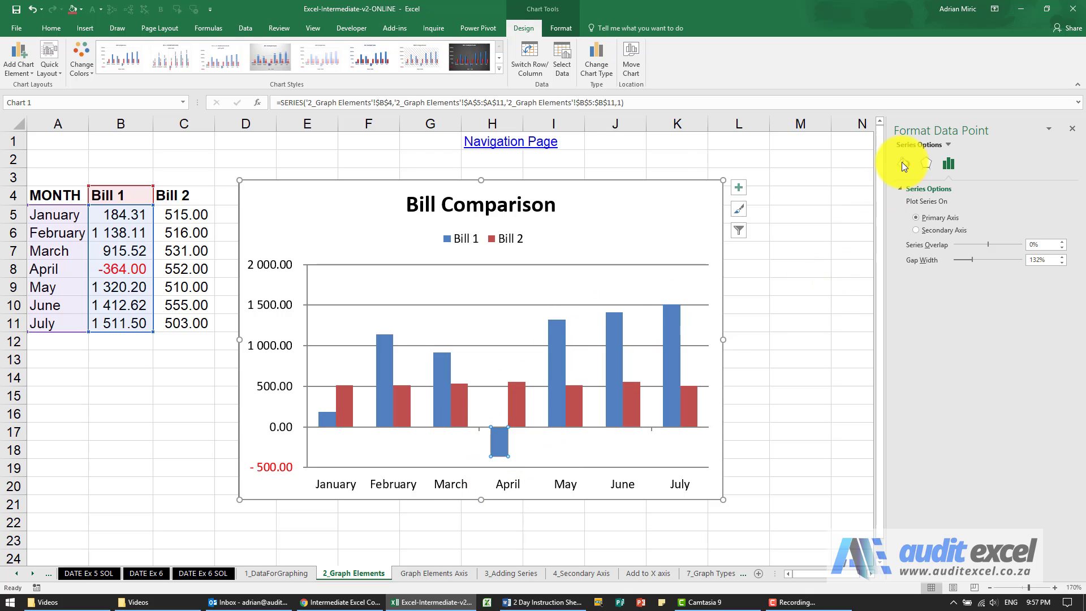
mouse_move(969, 133)
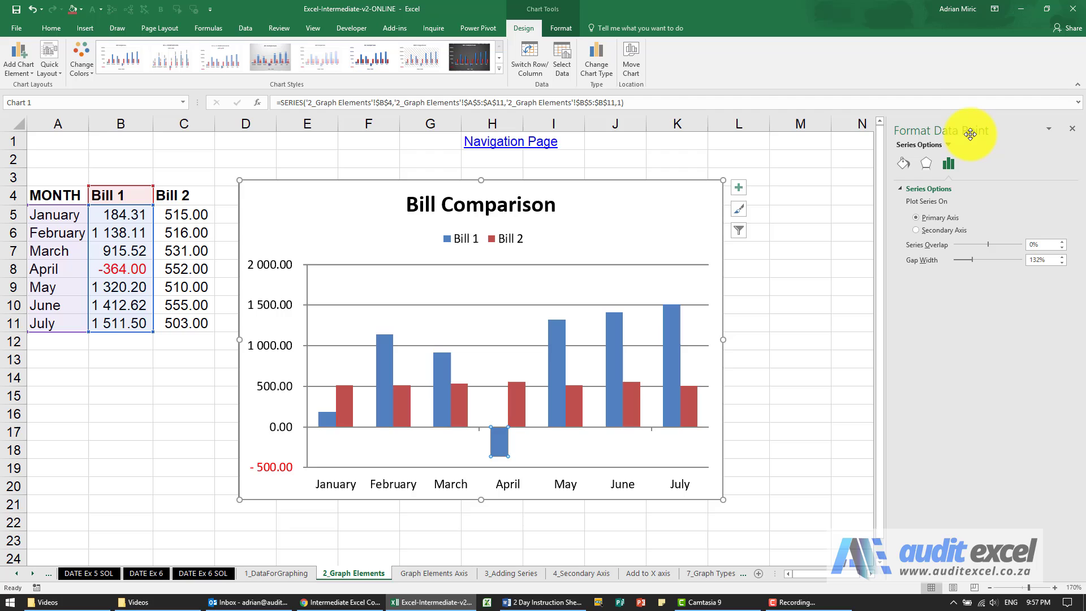
Give the April Bill 1 data point a solid fill, first red, then yellow.
left_click(903, 163)
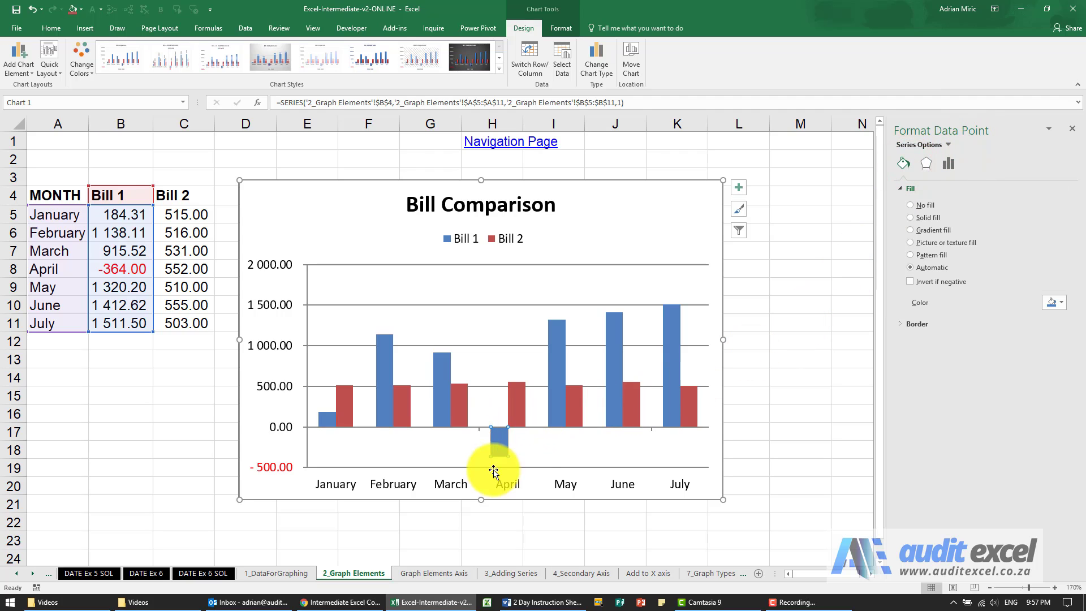
mouse_move(844, 304)
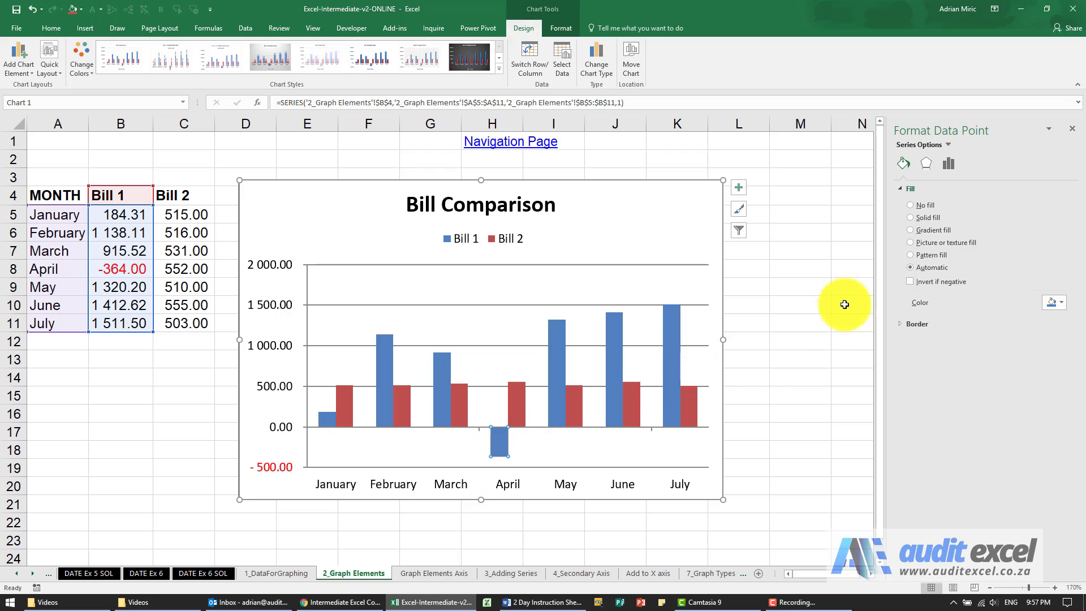
mouse_move(921, 222)
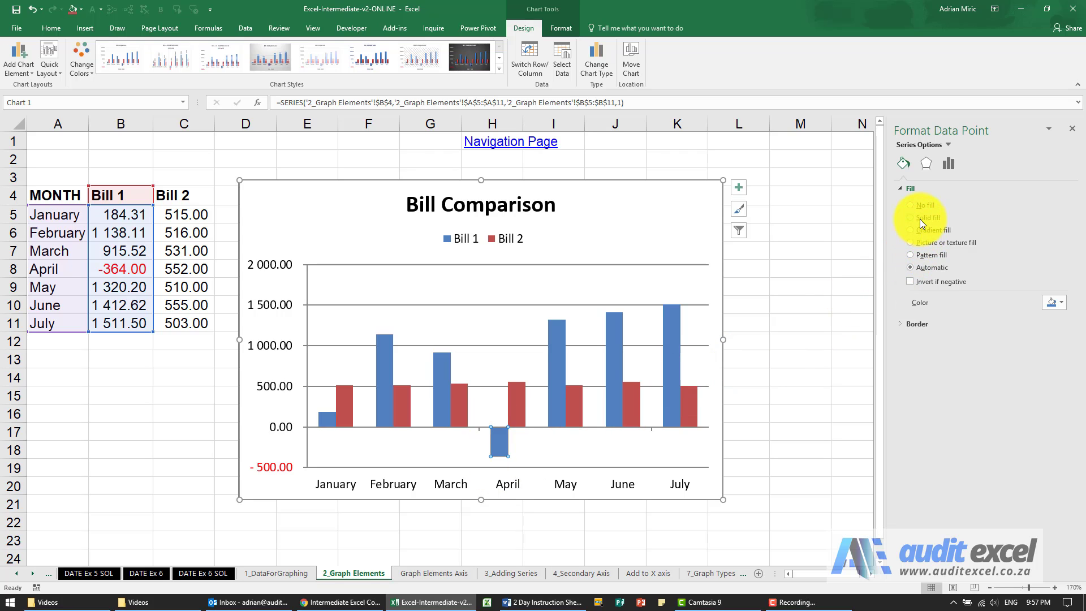
left_click(1051, 302)
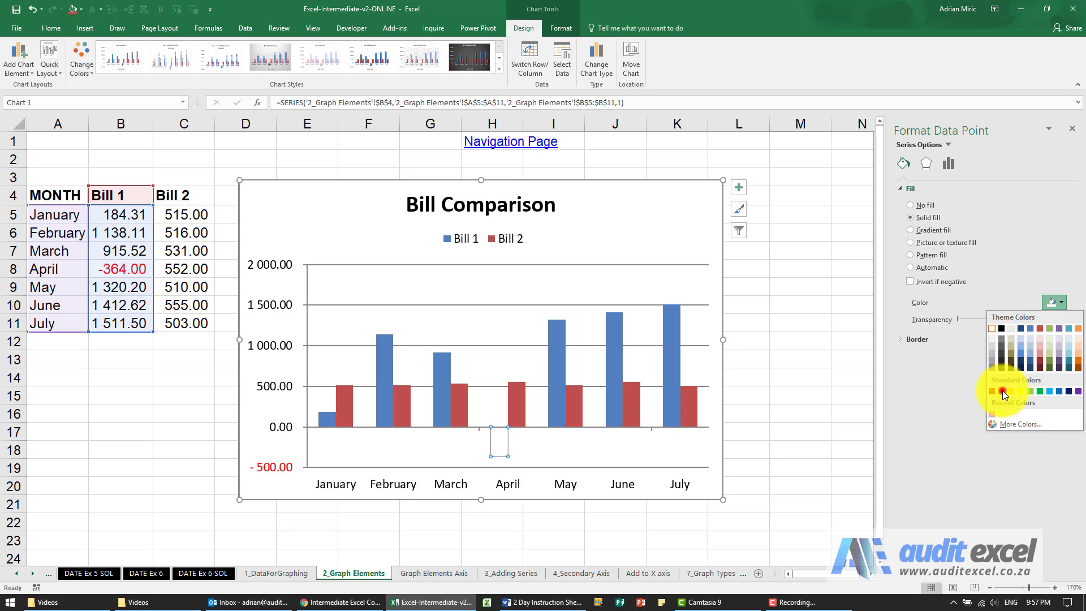
left_click(1001, 392)
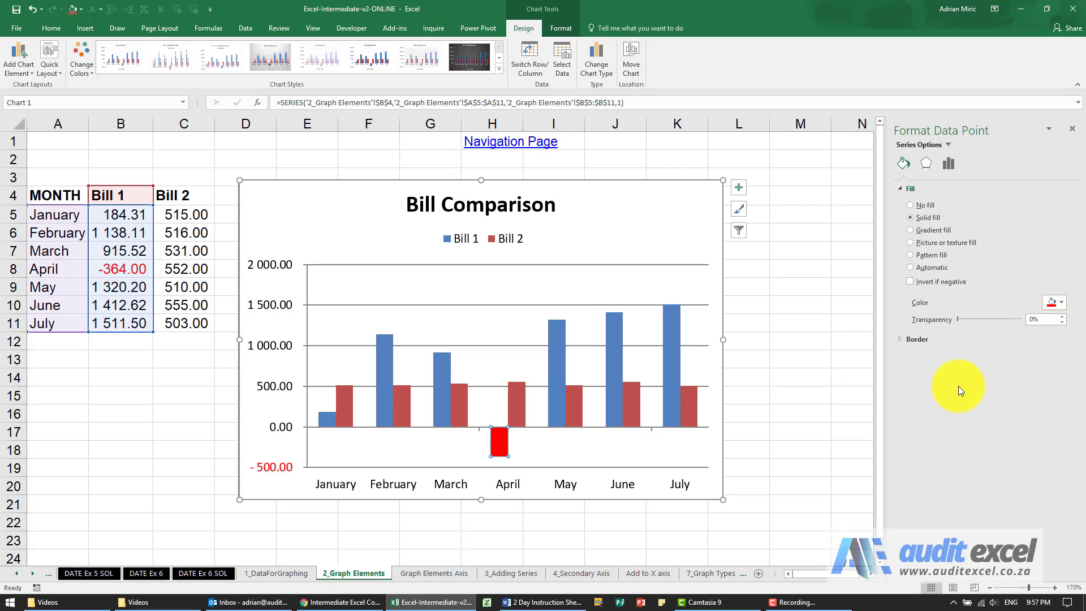
left_click(1063, 302)
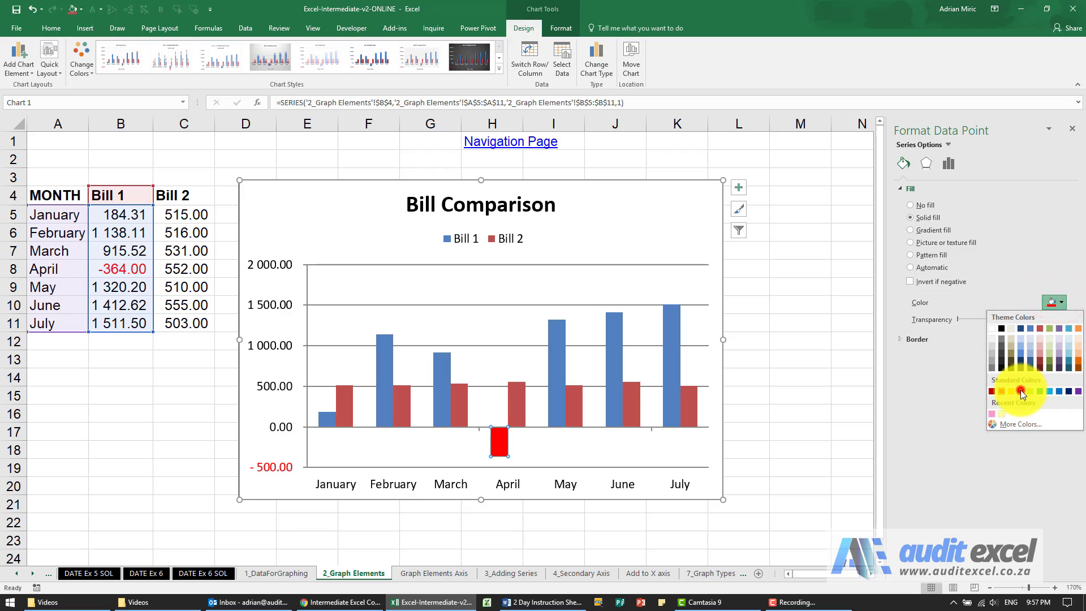
left_click(1004, 391)
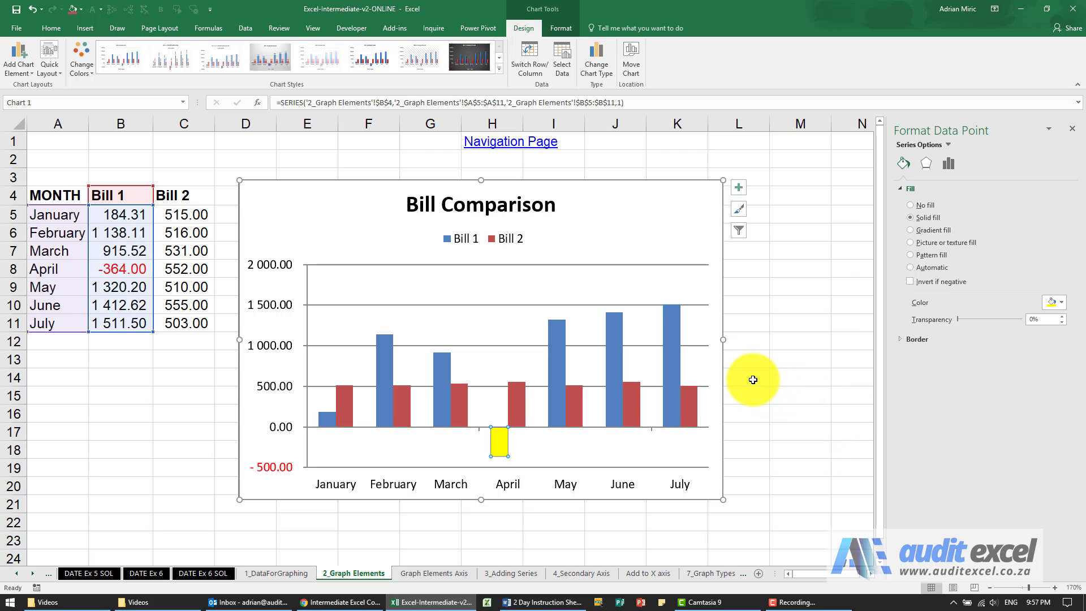